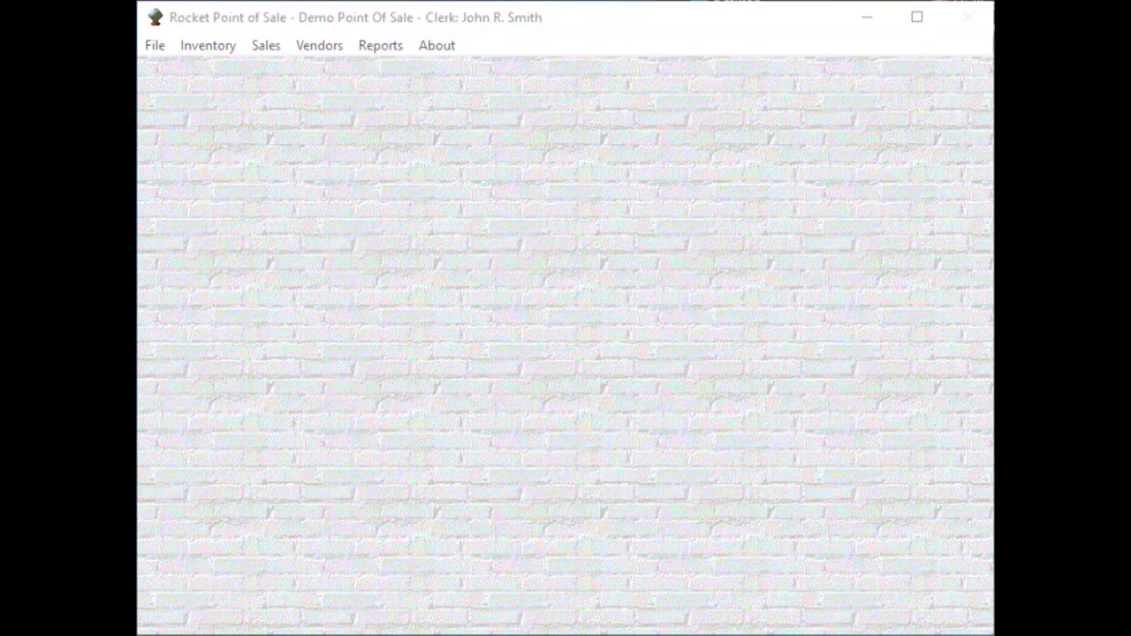
mouse_move(299, 257)
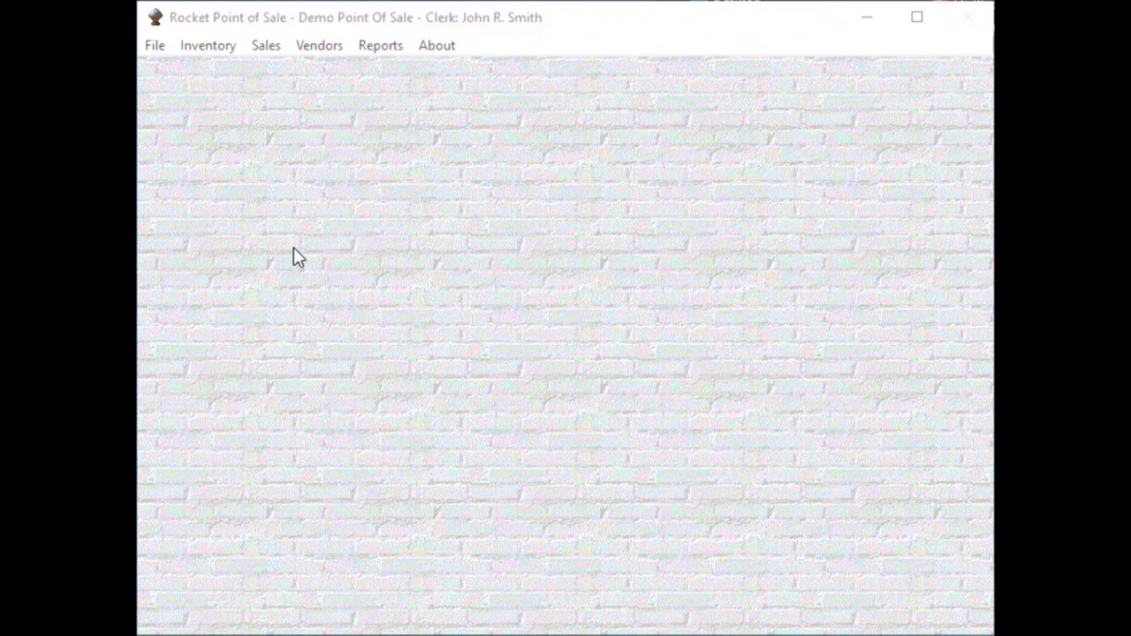
mouse_move(287, 252)
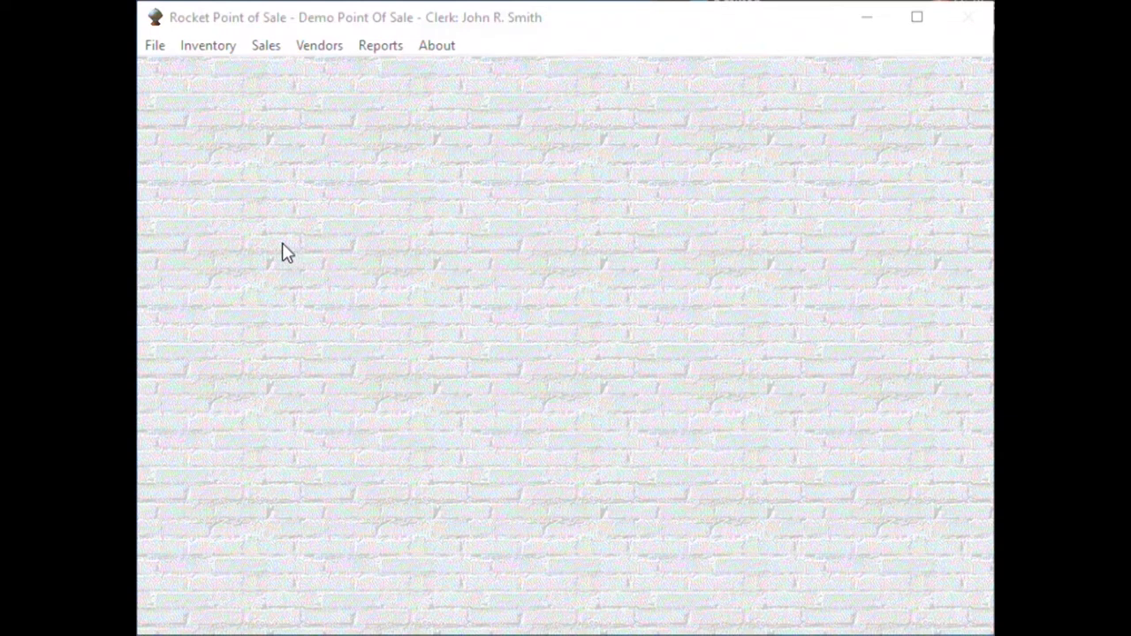
Look up COKE in the inventory search and view its stock levels and pricing
click(208, 45)
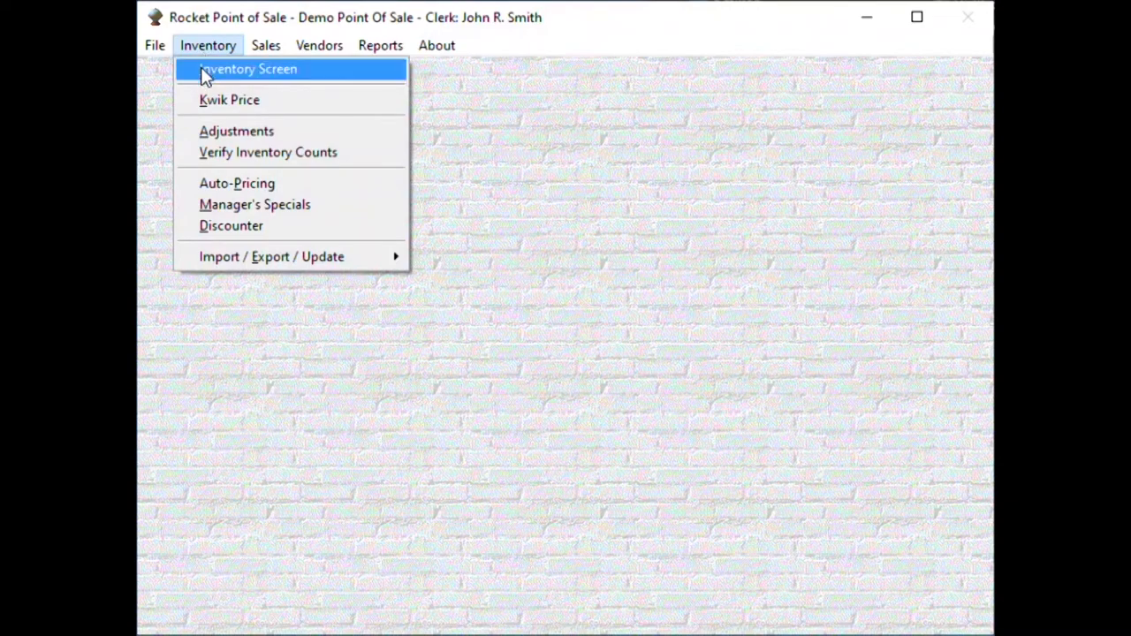
click(248, 69)
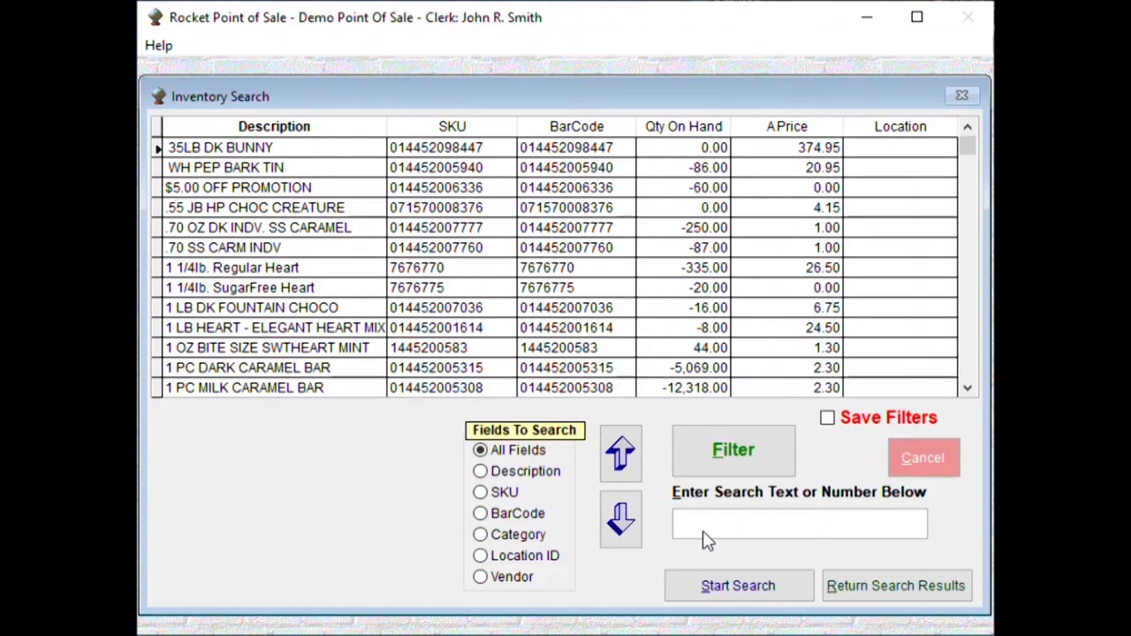
text(COKE)
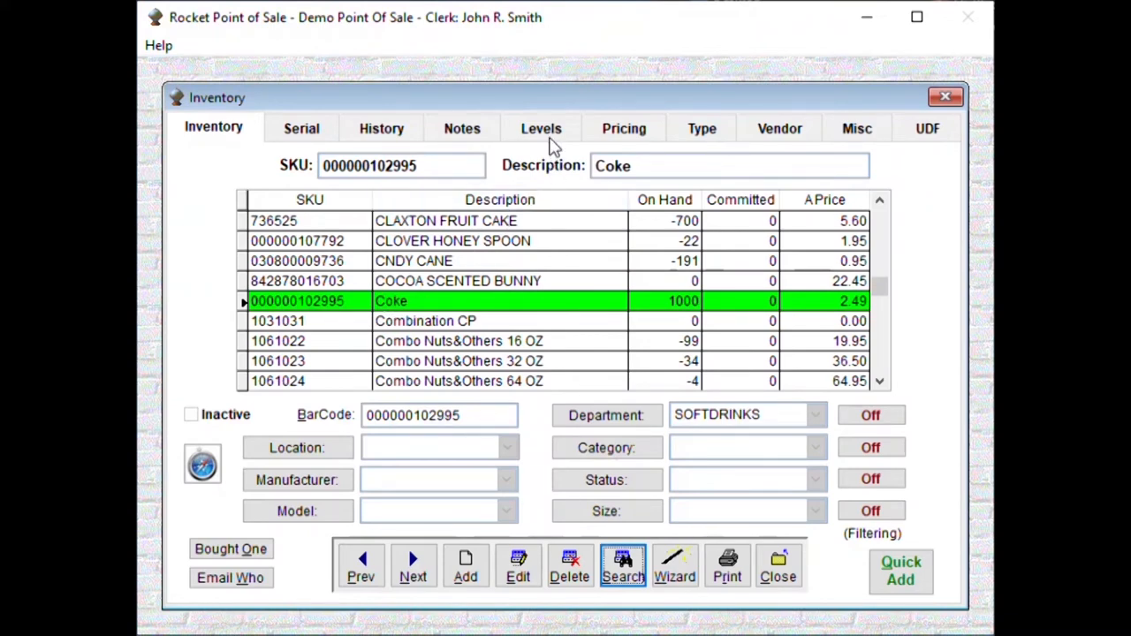
click(541, 128)
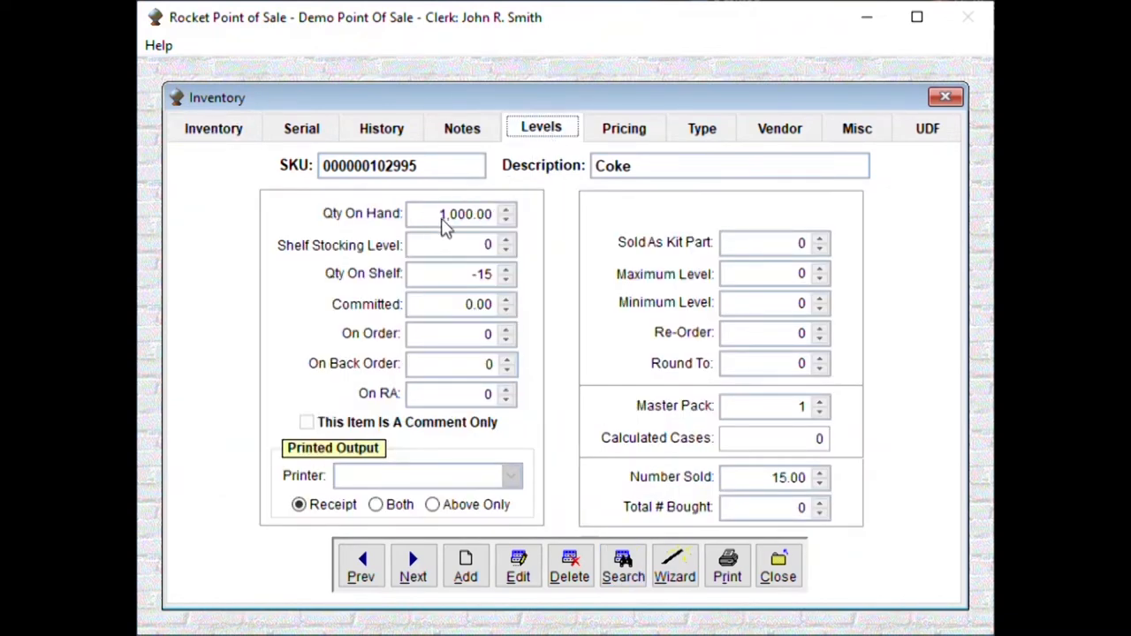
mouse_move(624, 128)
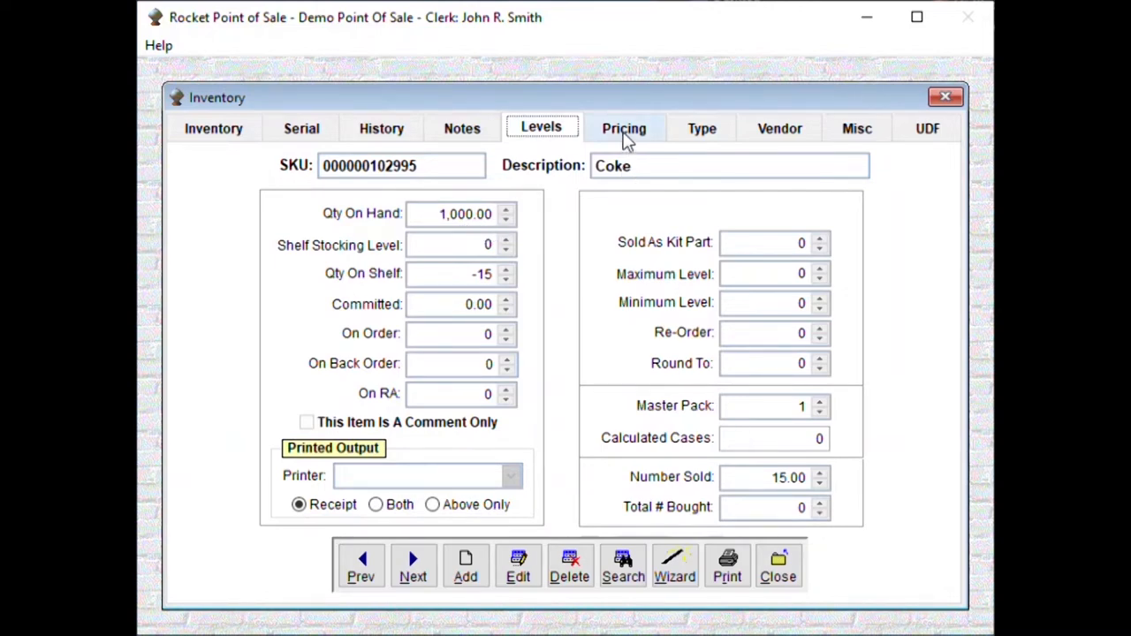
click(624, 129)
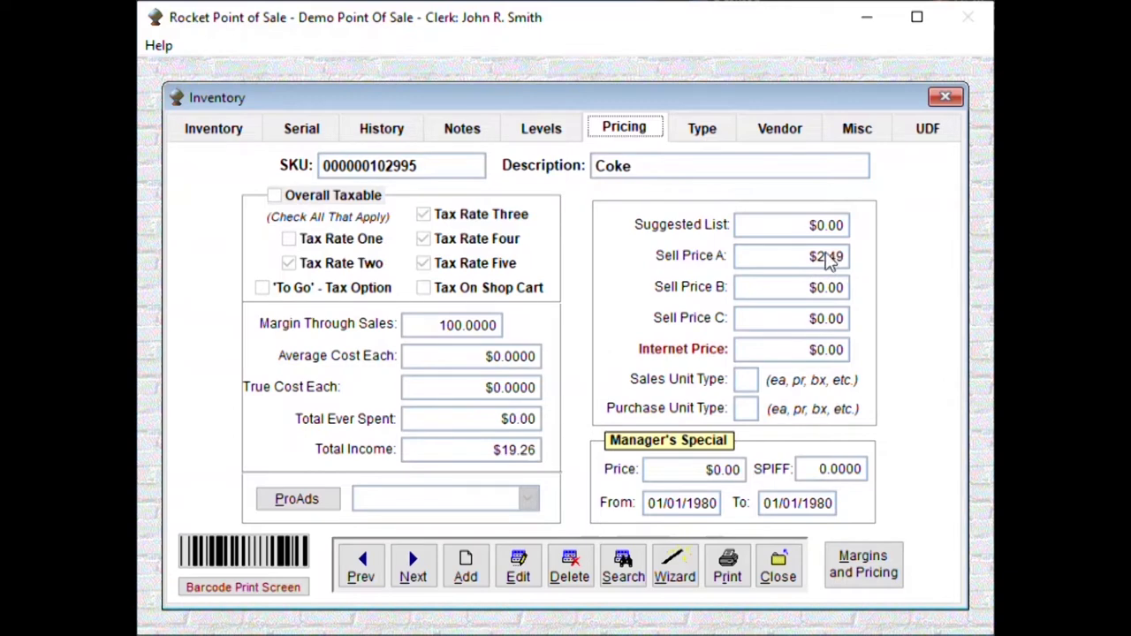
mouse_move(827, 264)
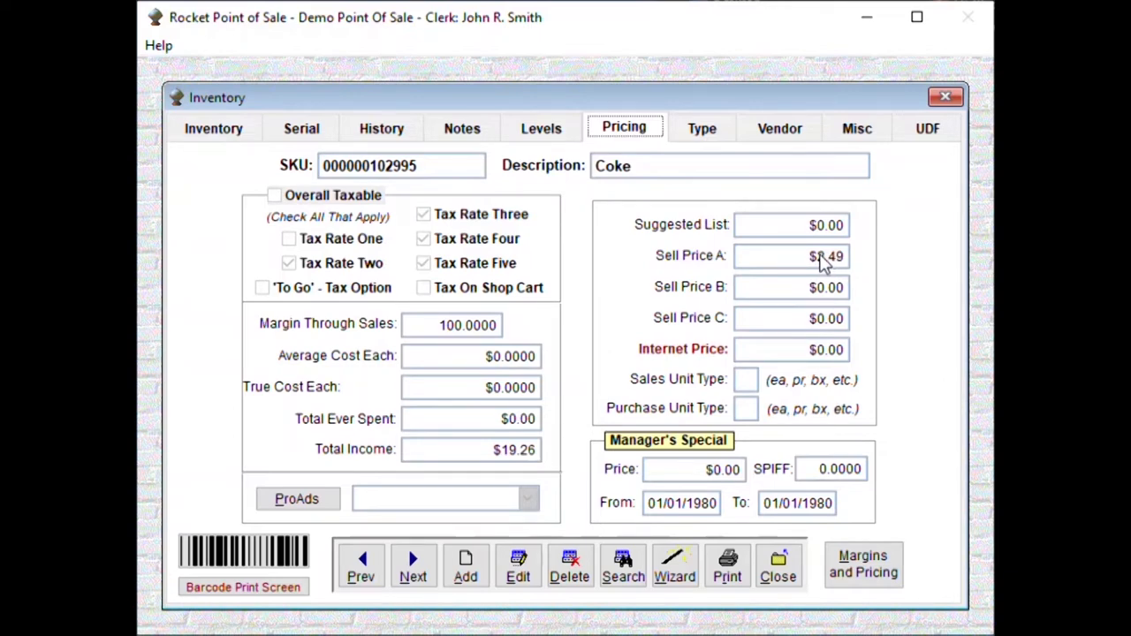
mouse_move(778, 565)
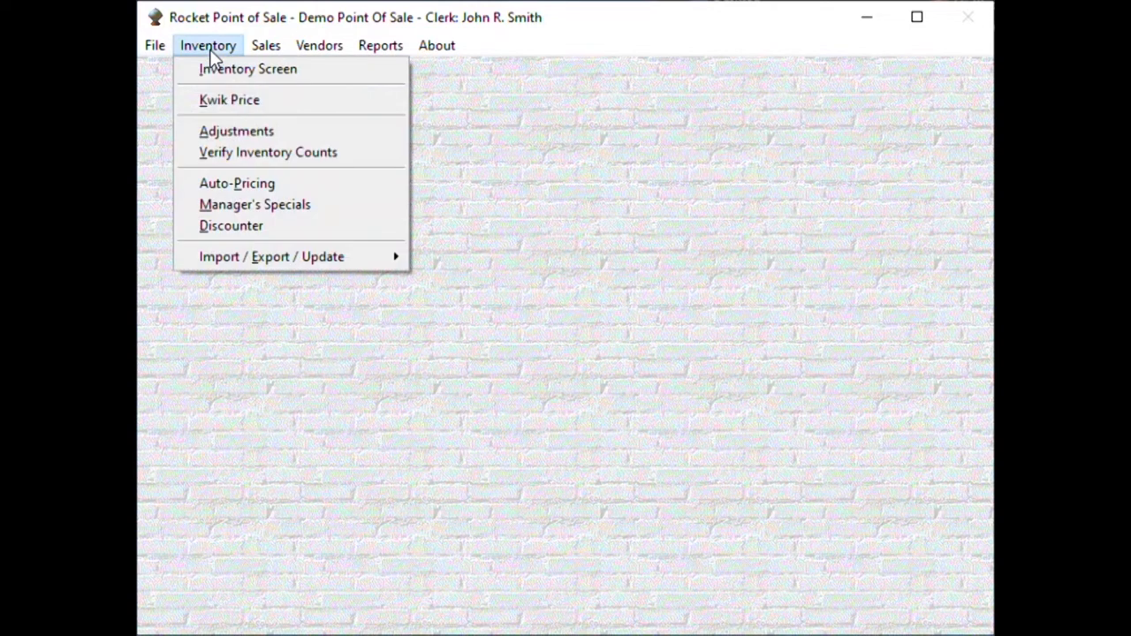
Add a new invoice discount named COKE, filtered by Department Only
click(230, 226)
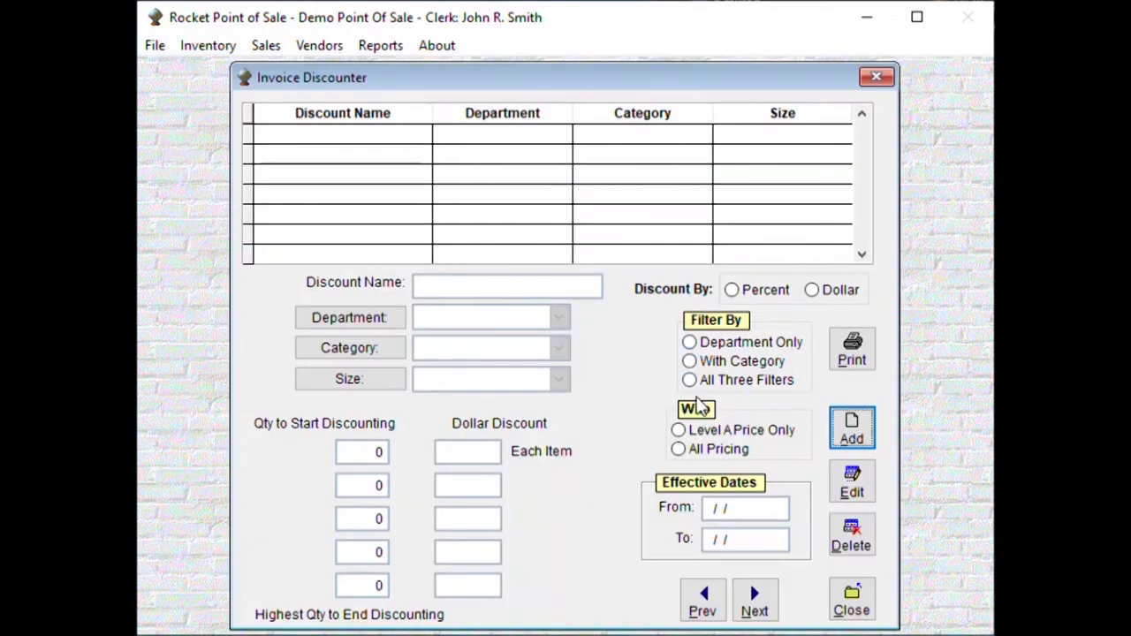
mouse_move(852, 429)
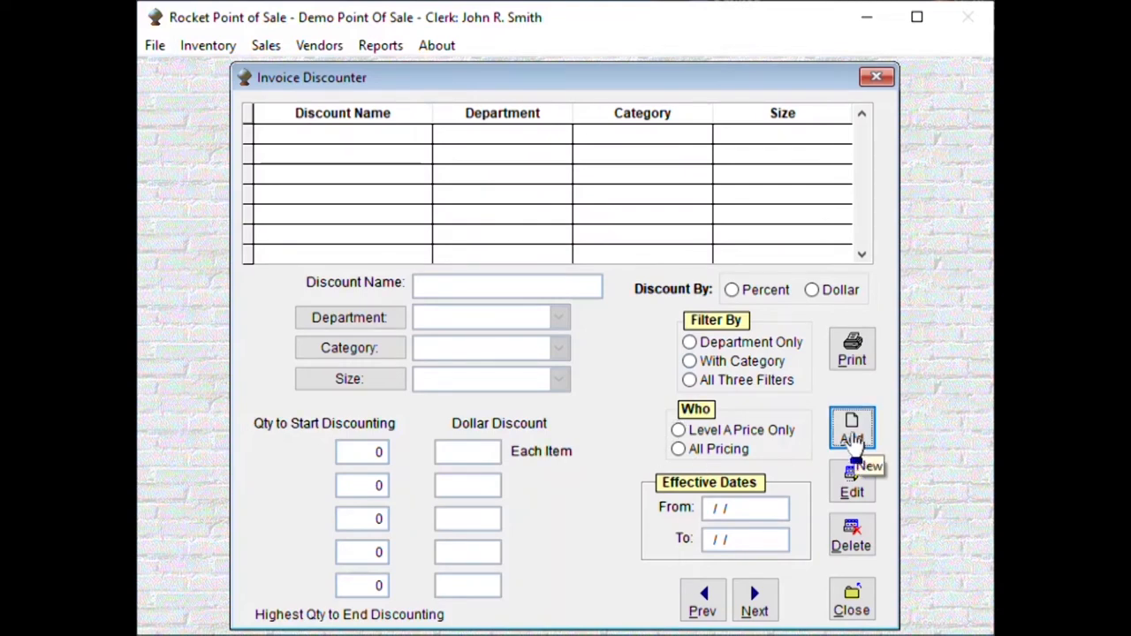
click(851, 429)
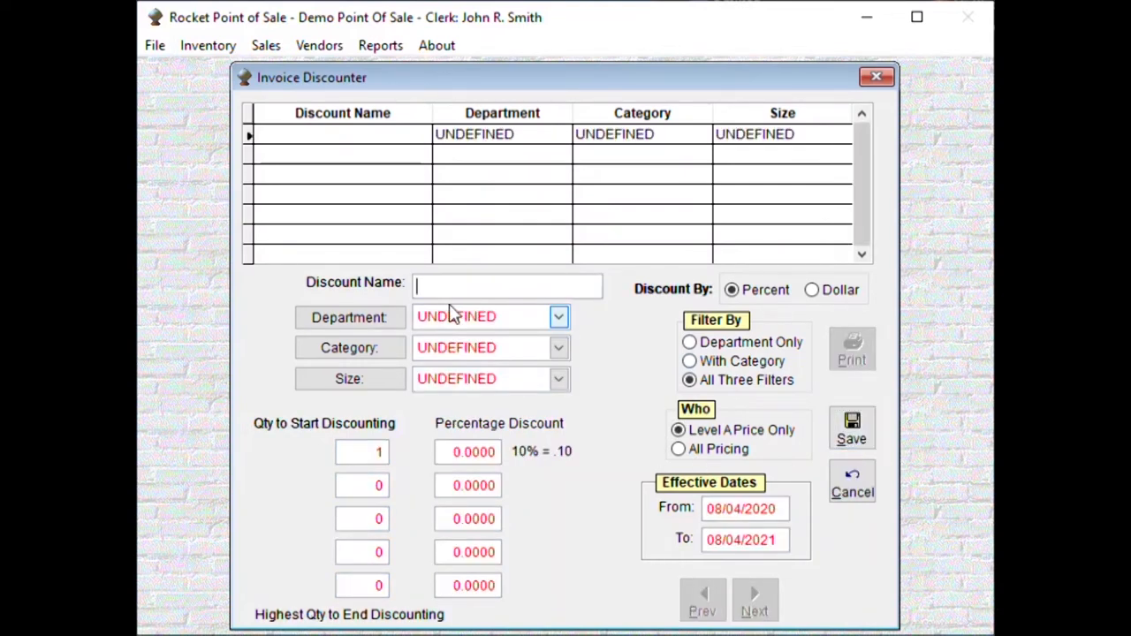
text(COKE)
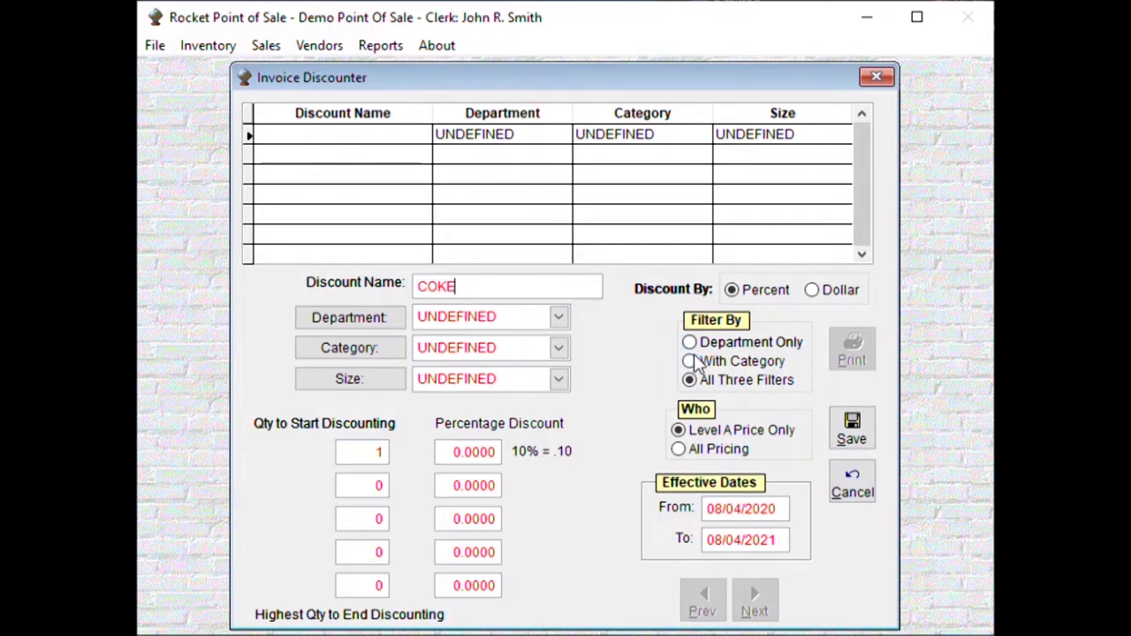
click(689, 342)
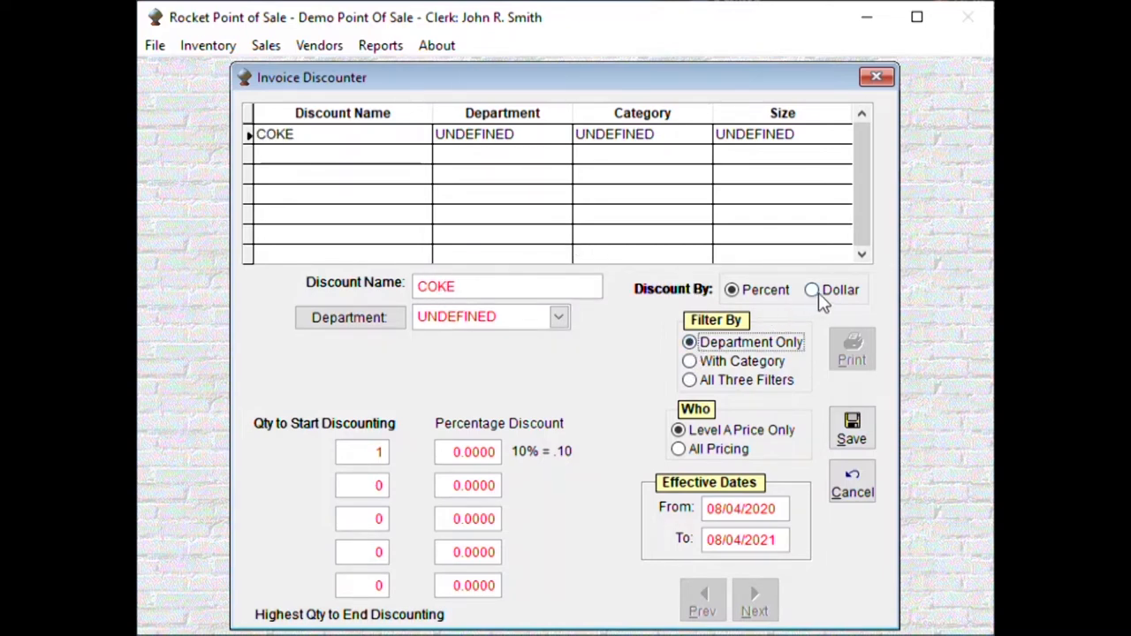
Make COKE a Dollar discount for SOFTDRINKS: Qty 2, 0.4950 each item, then save
click(811, 289)
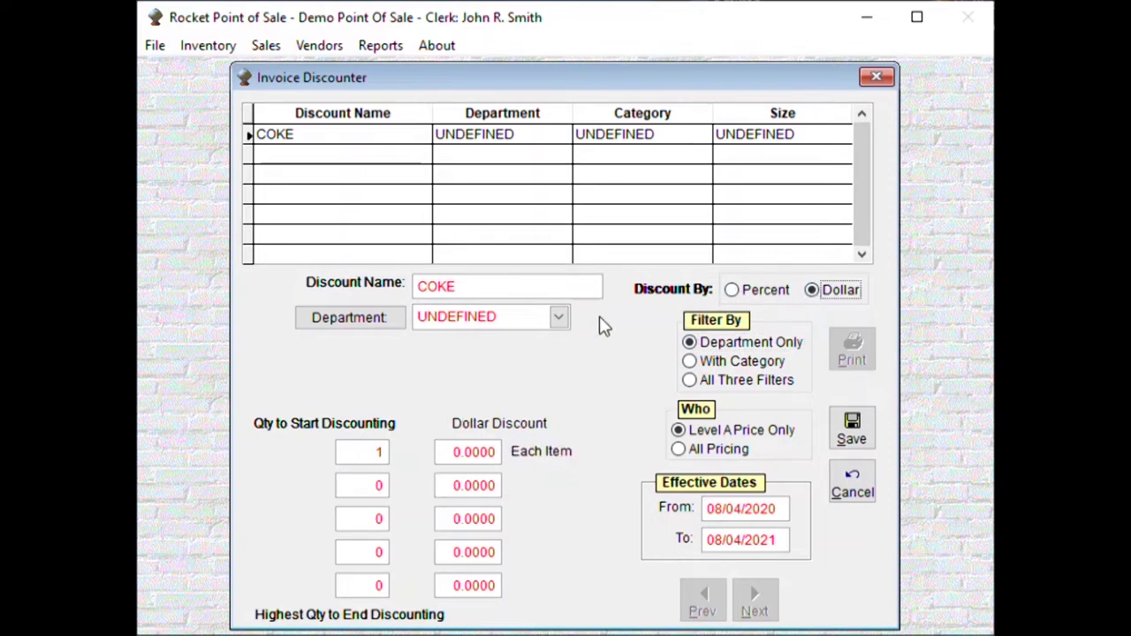
click(558, 316)
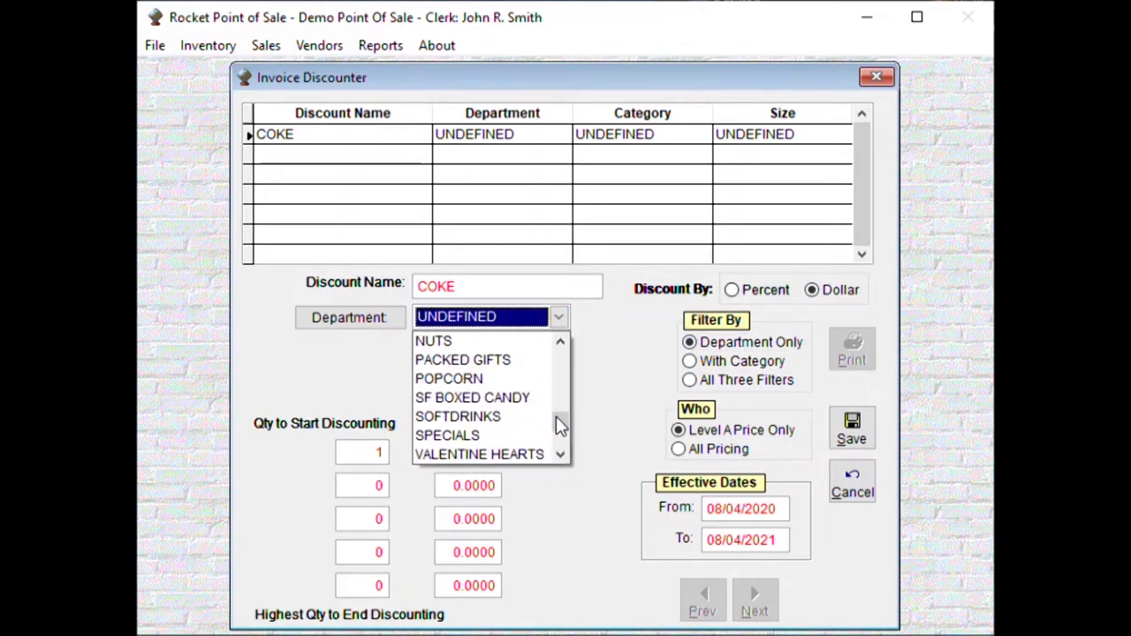
click(458, 416)
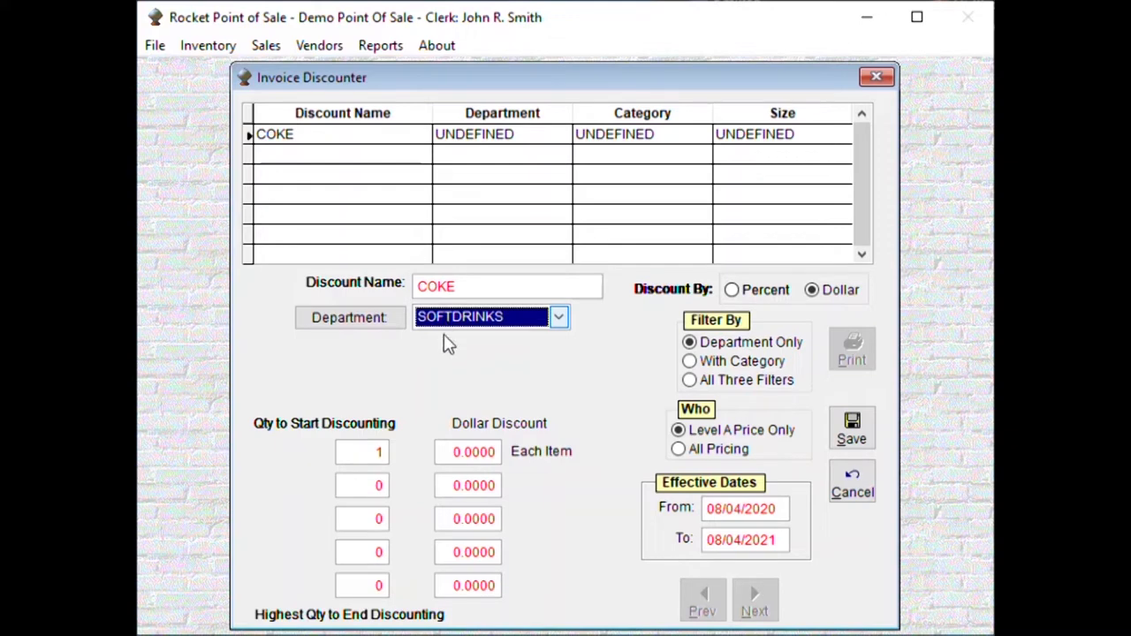
click(361, 451)
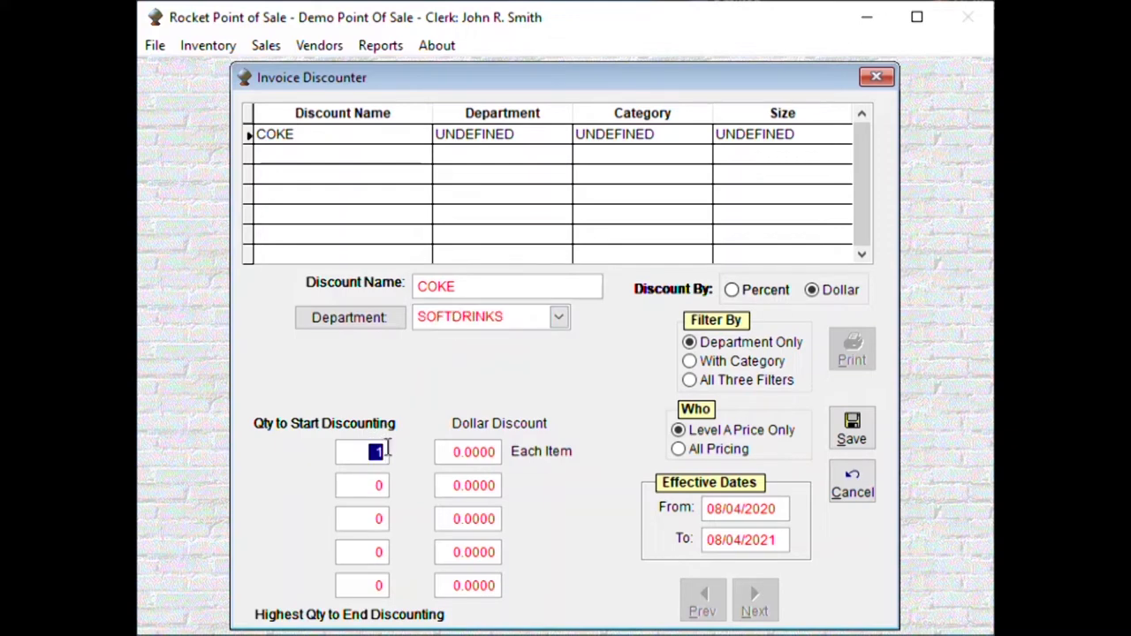
text(2)
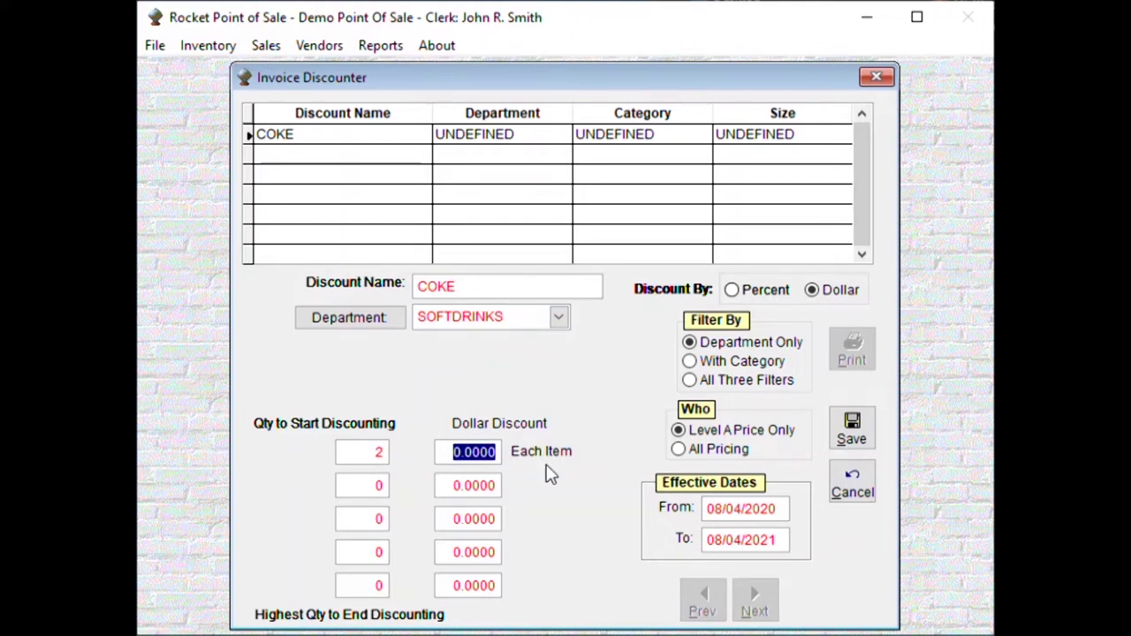
click(468, 451)
text(0.4950)
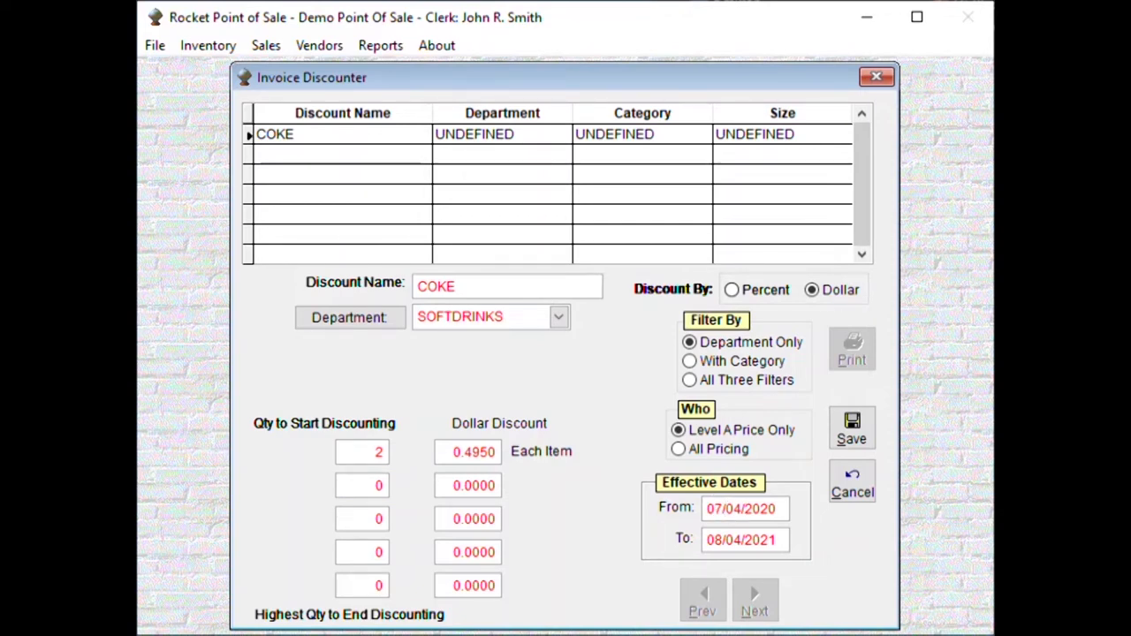
click(745, 540)
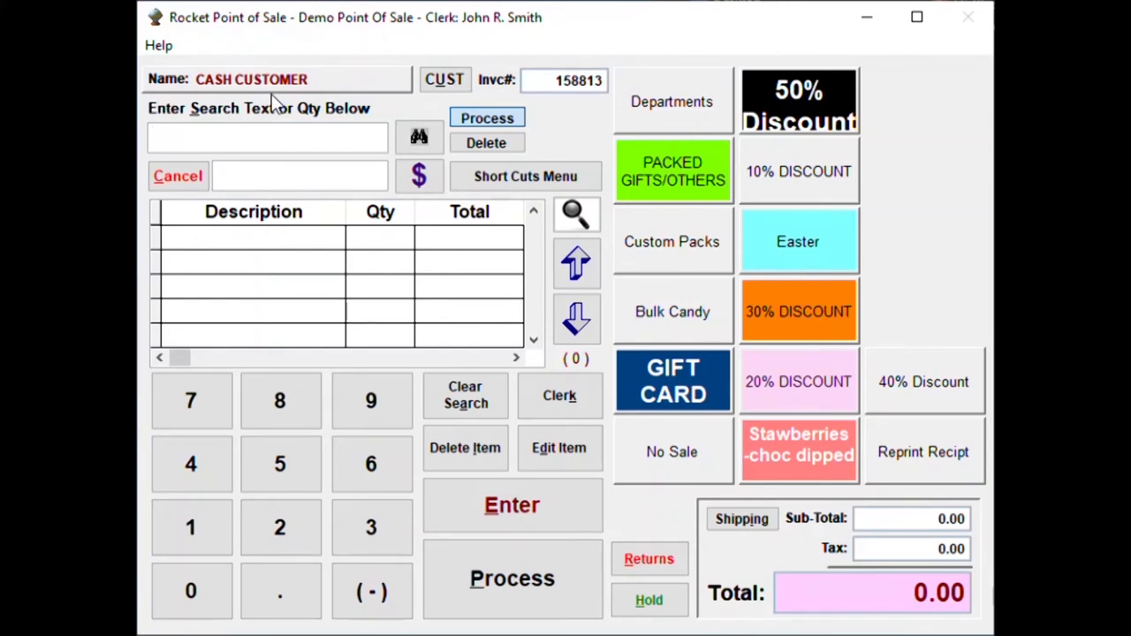
Search COKE twice on the sales screen to ring up two Cokes totalling 3.99
text(COKE)
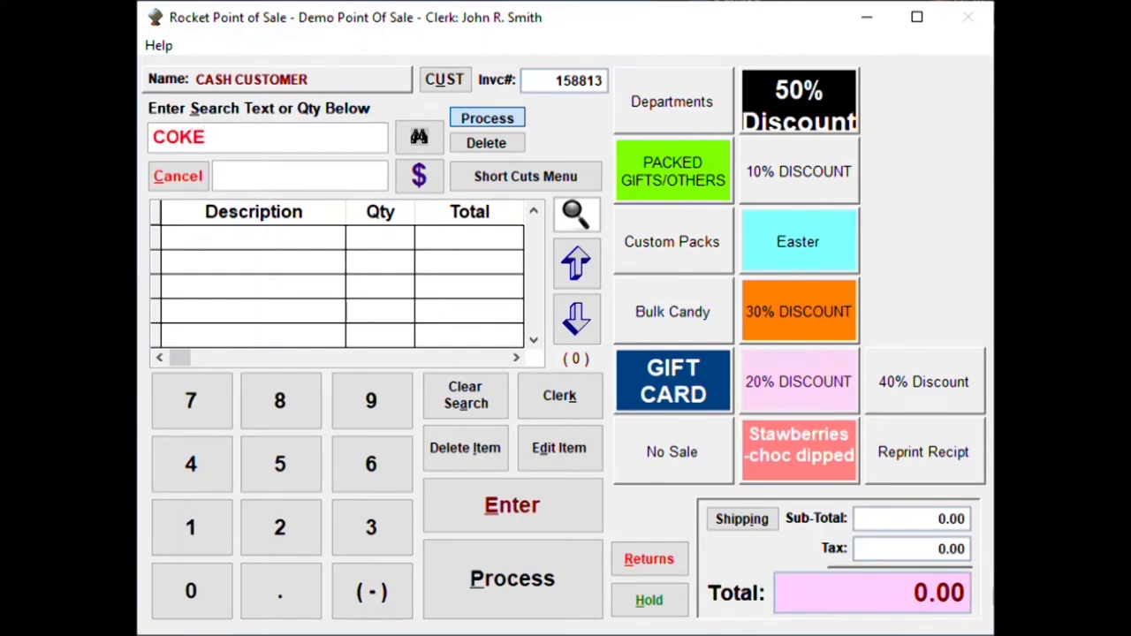
click(486, 118)
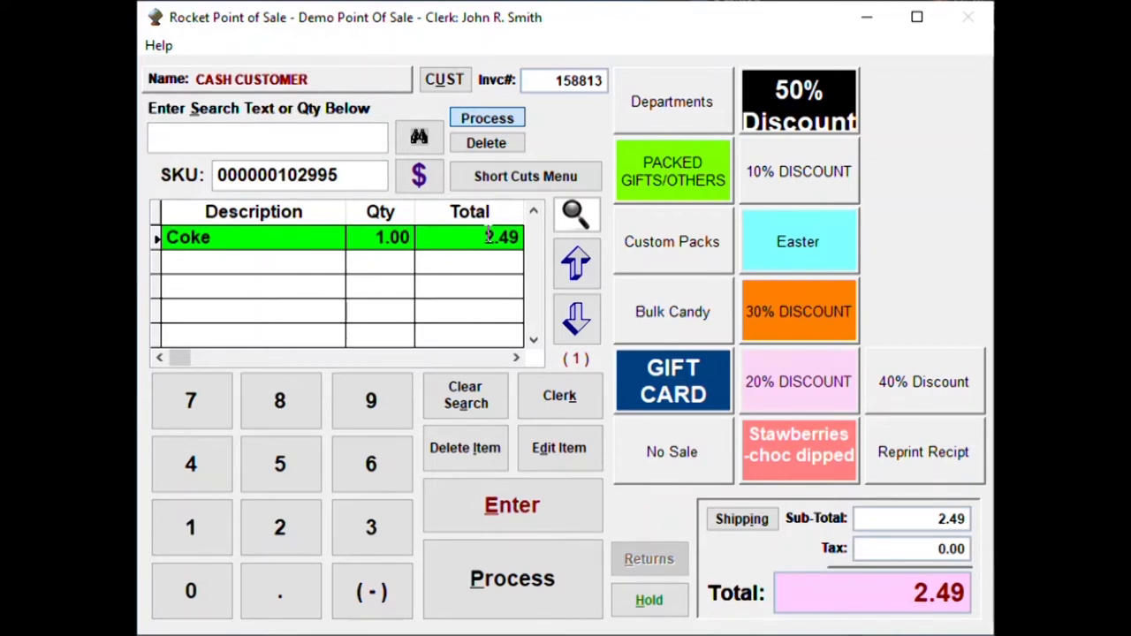
text(COKE)
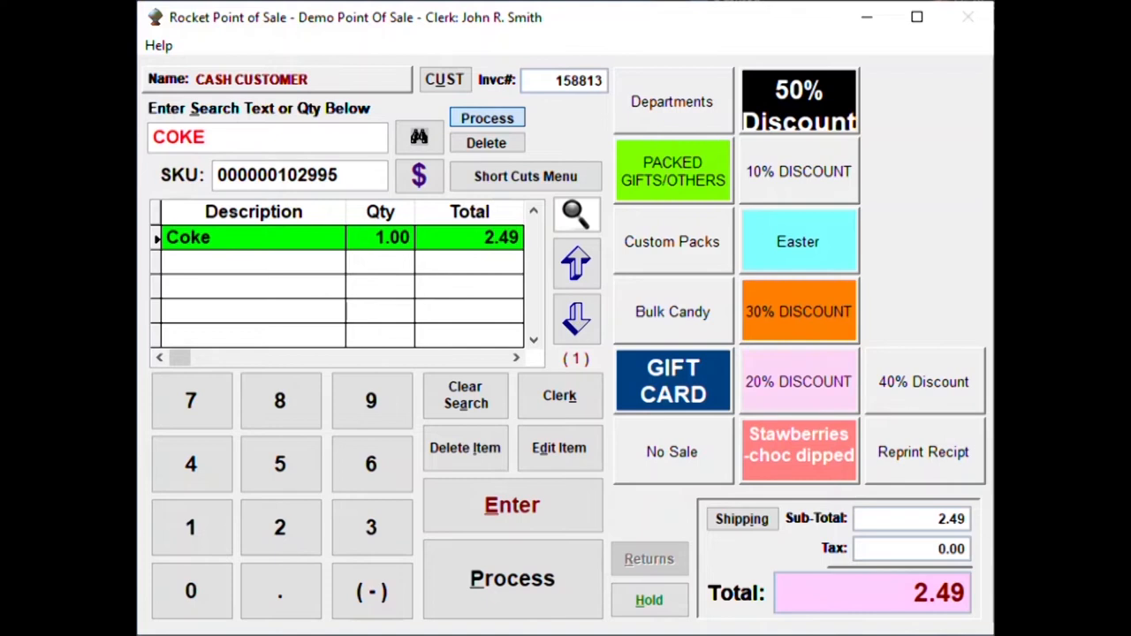
click(511, 504)
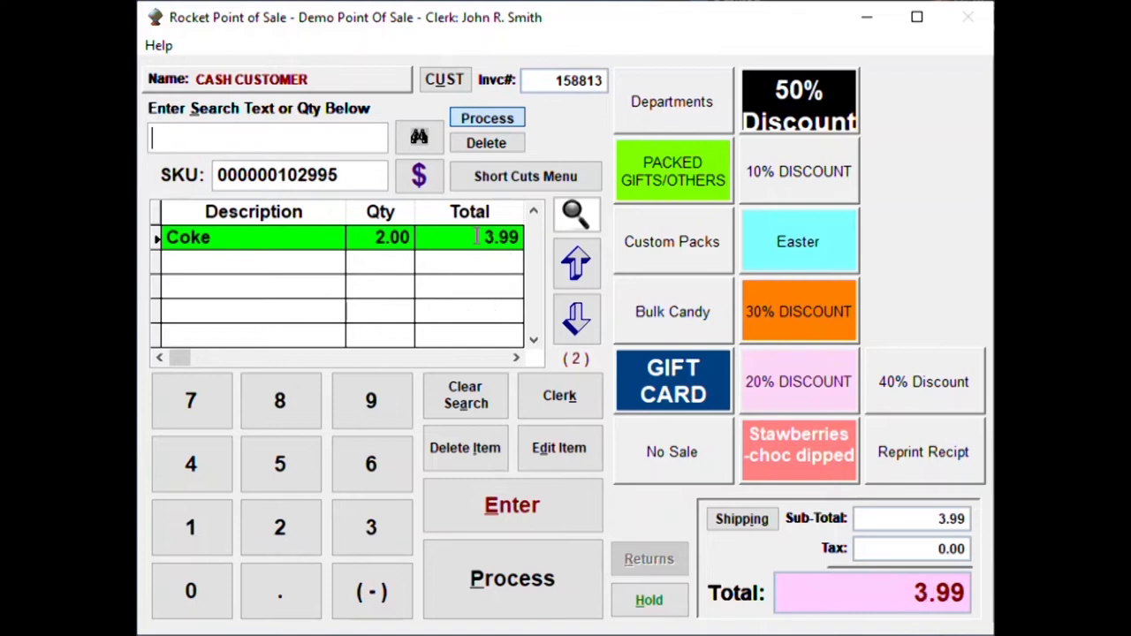
mouse_move(465, 448)
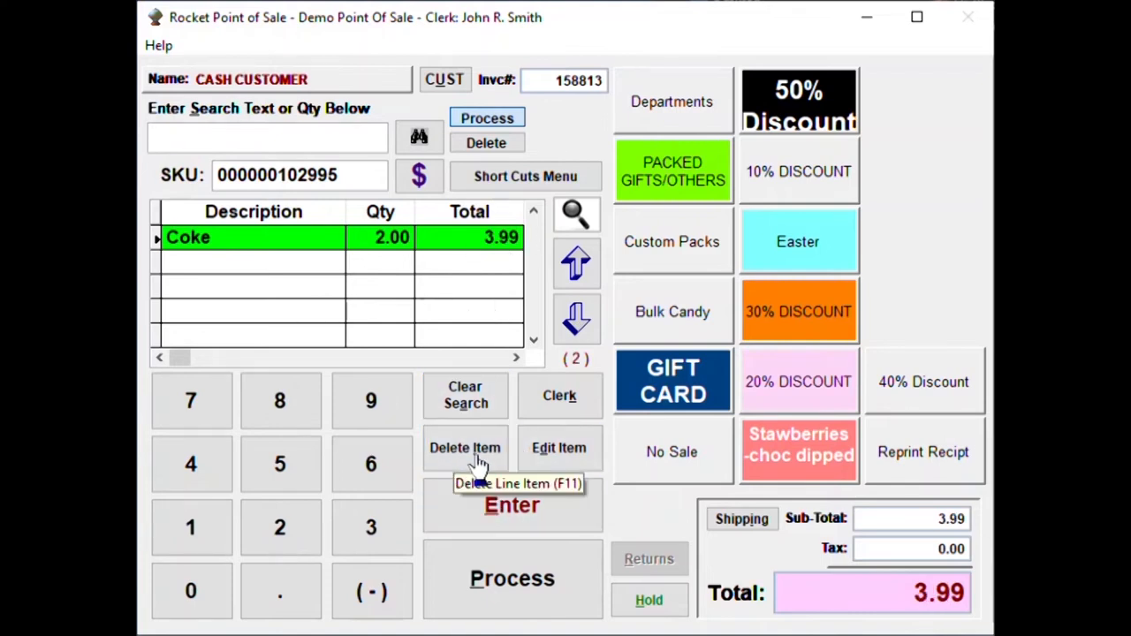
Delete the two-Coke line, empty the sale, and search COKE for a single Coke at 2.49
click(465, 448)
text(2)
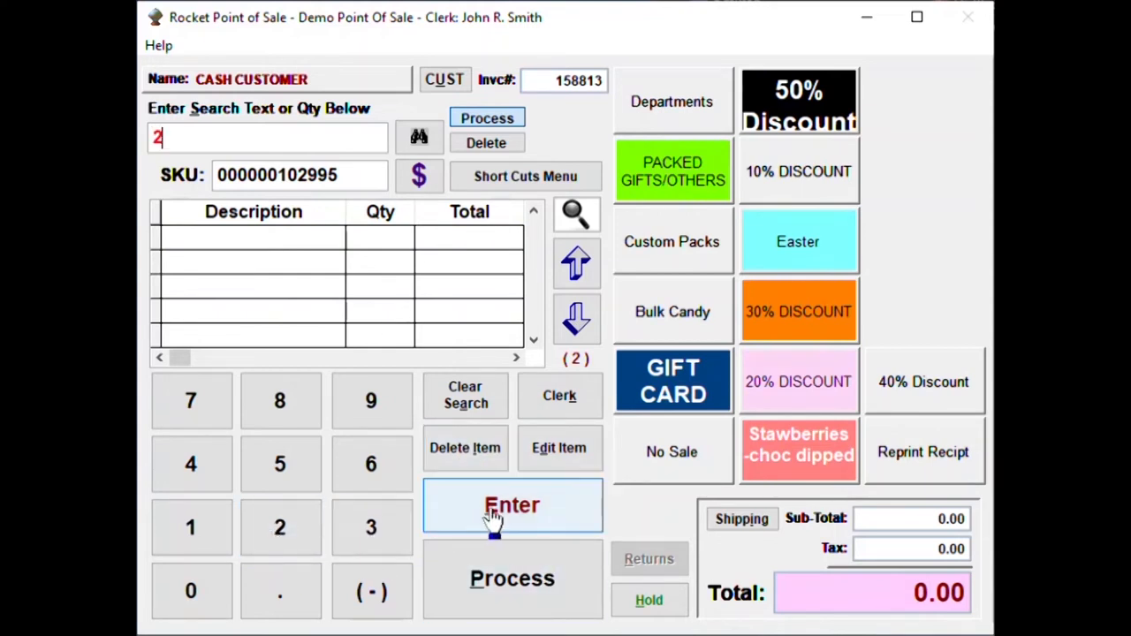
text(C)
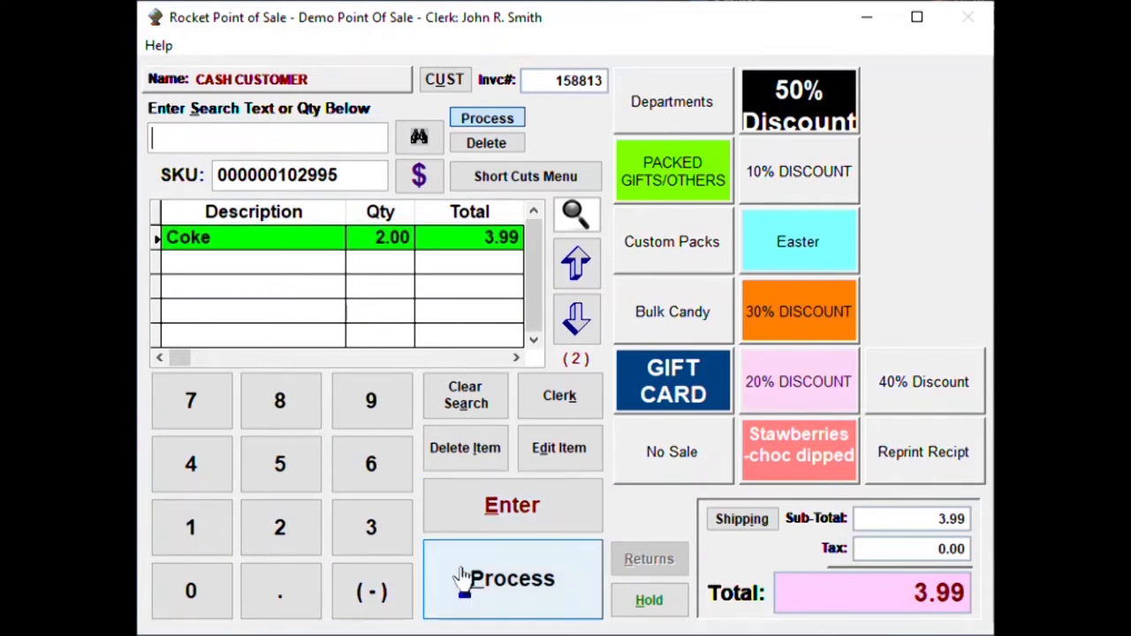
click(512, 578)
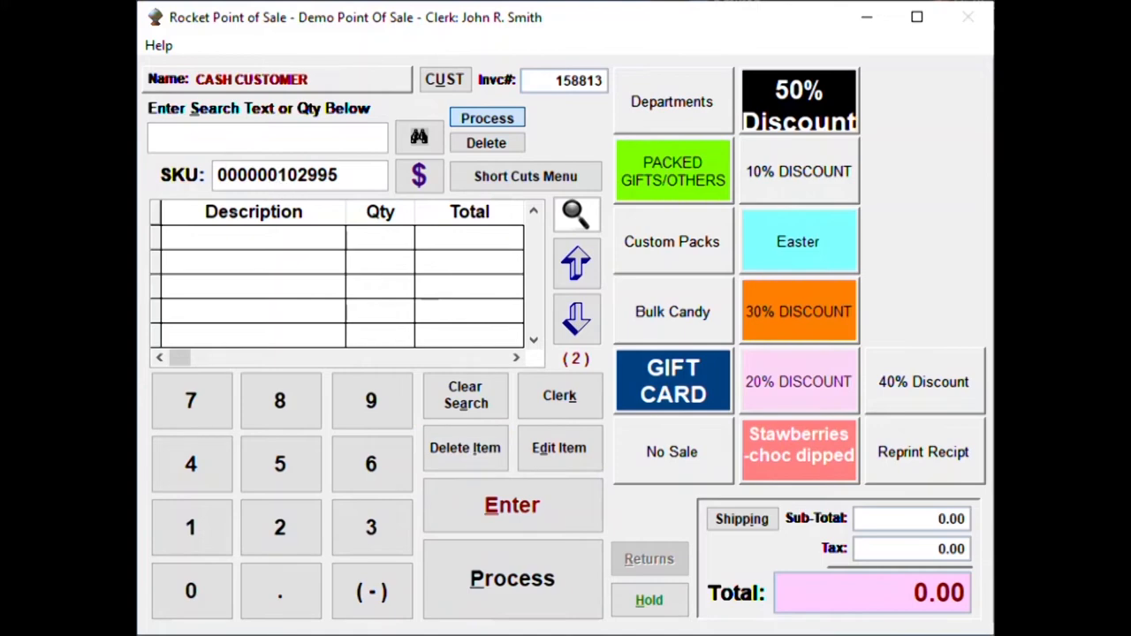
text(CO)
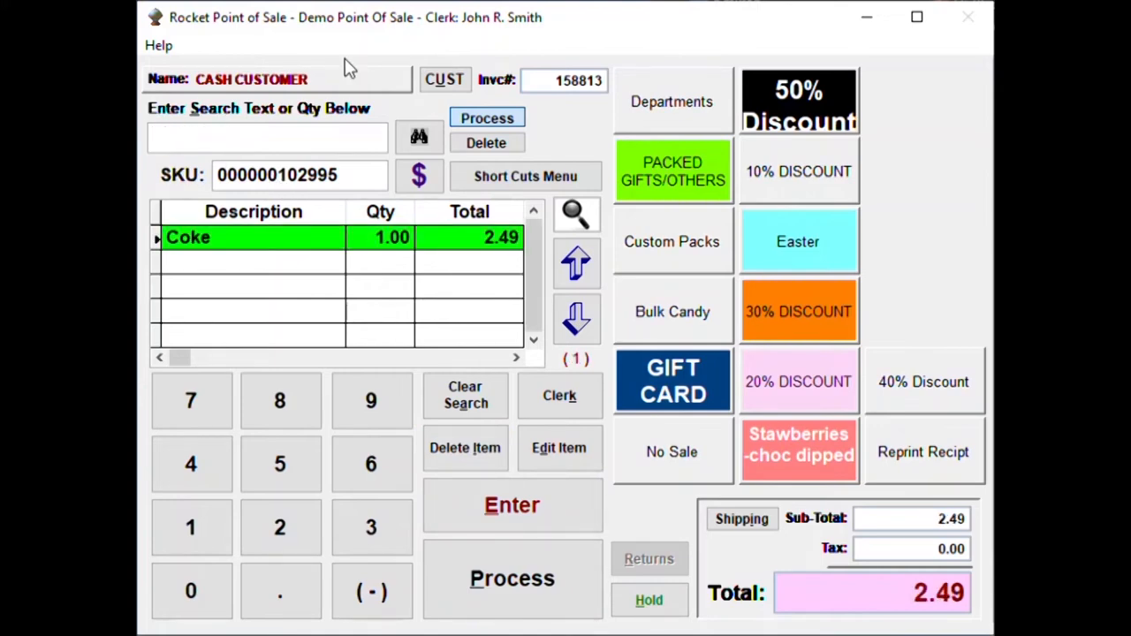
Add two Cokes and two Combo Nuts&Others packs from inventory search, then process the $88.89 invoice
click(418, 136)
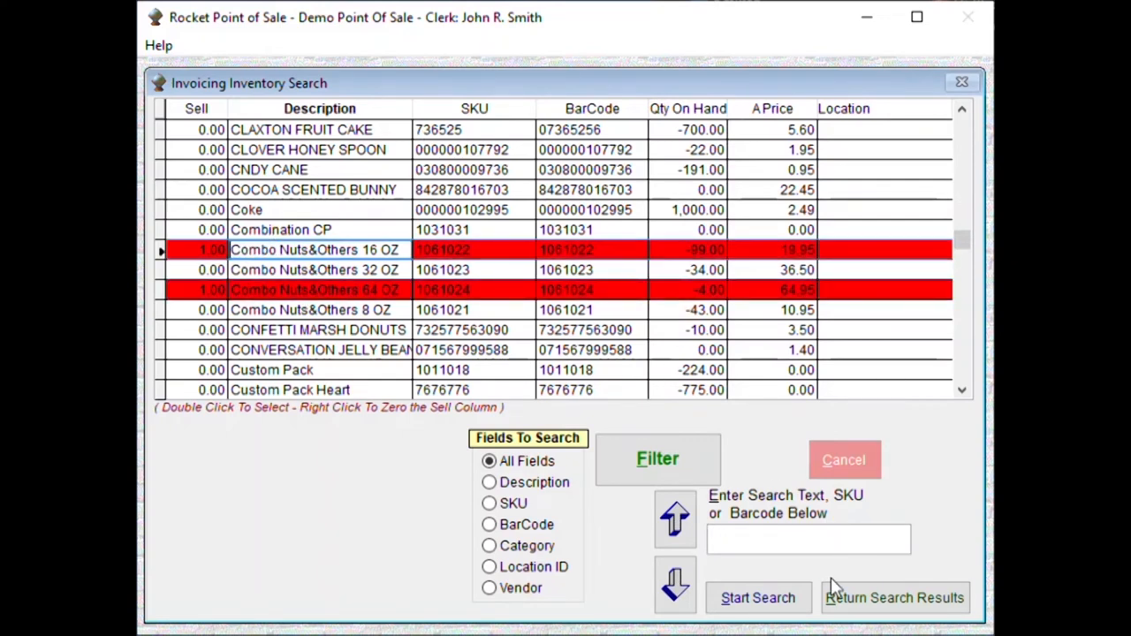
double_click(315, 290)
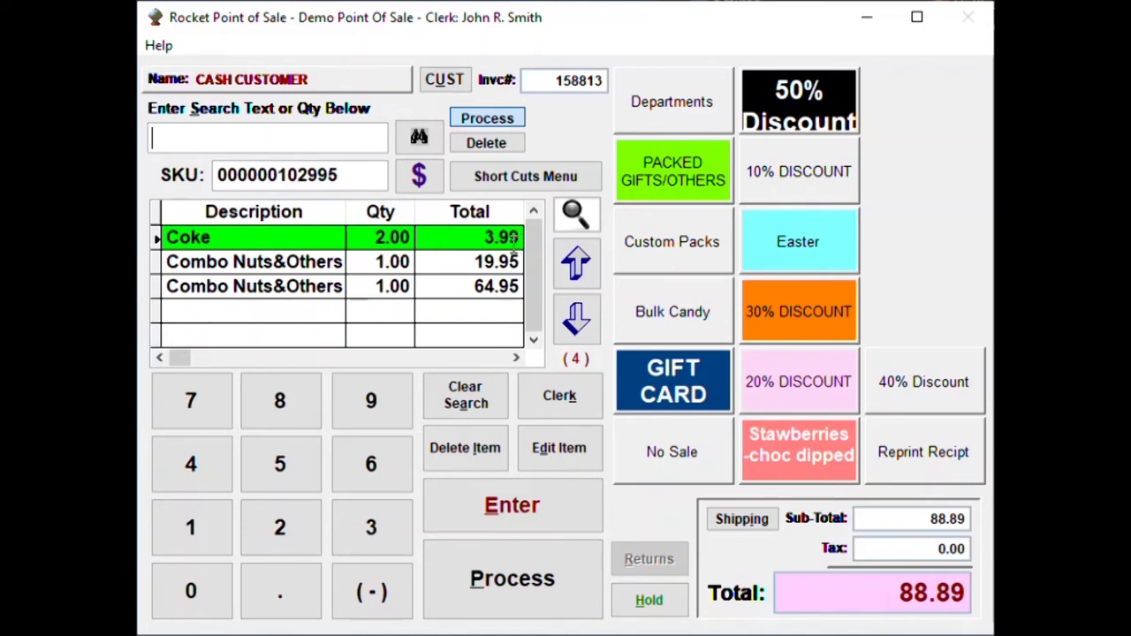
mouse_move(512, 579)
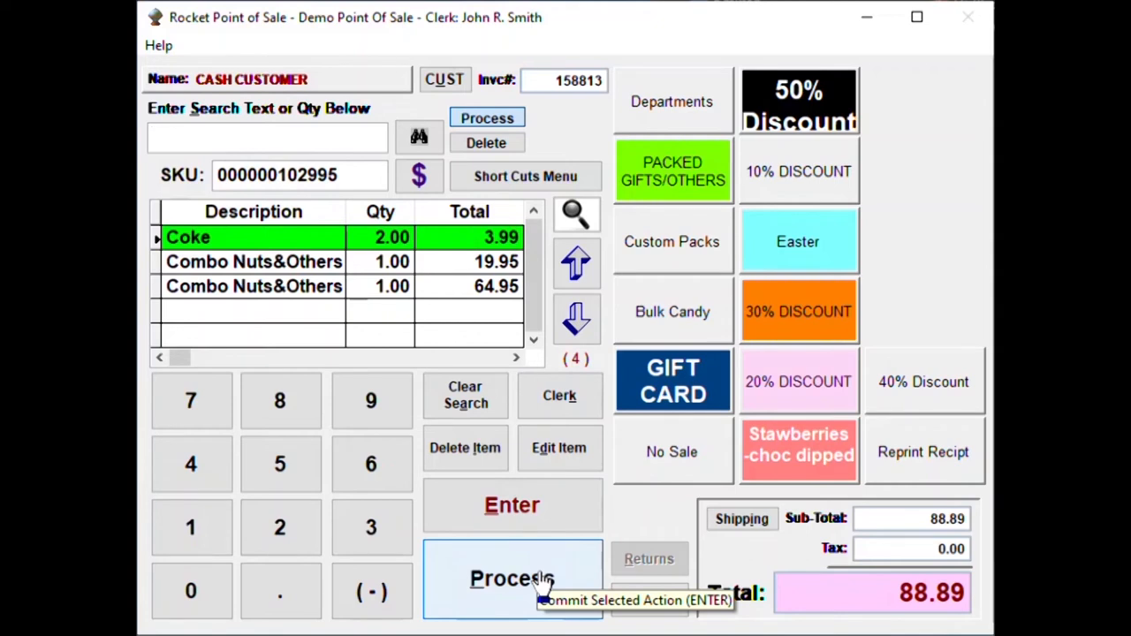
mouse_move(490, 592)
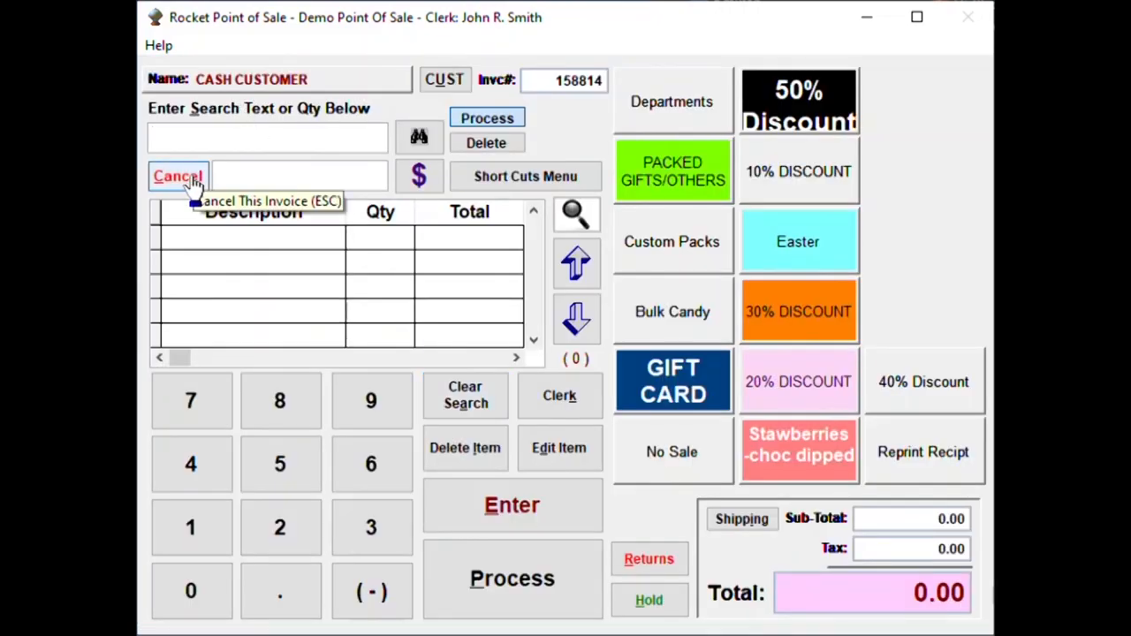
click(178, 176)
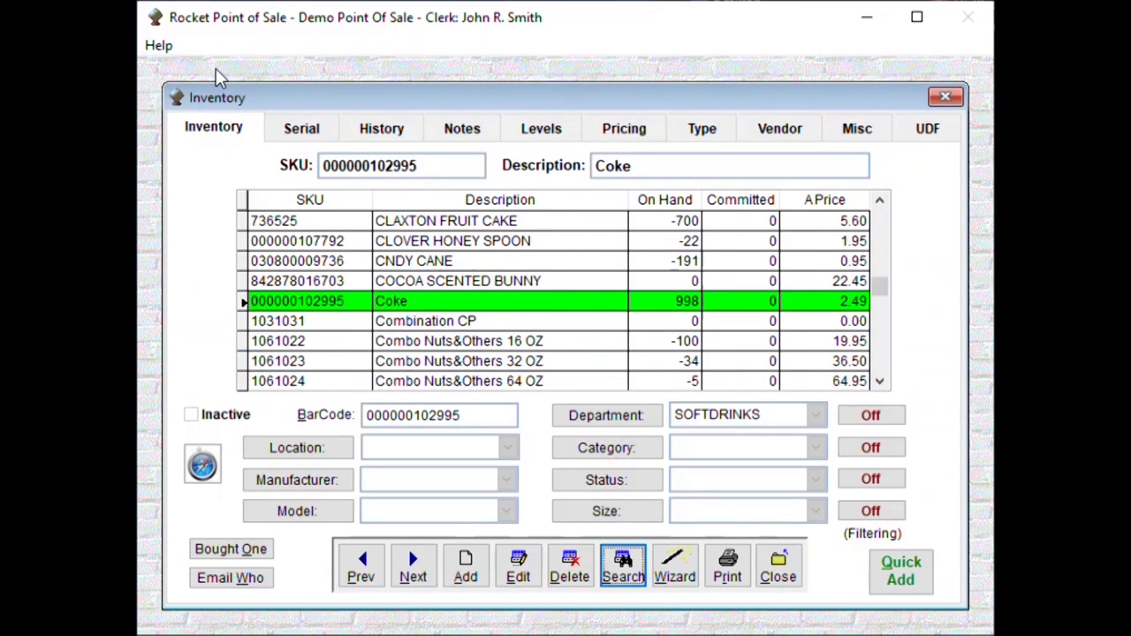
mouse_move(714, 429)
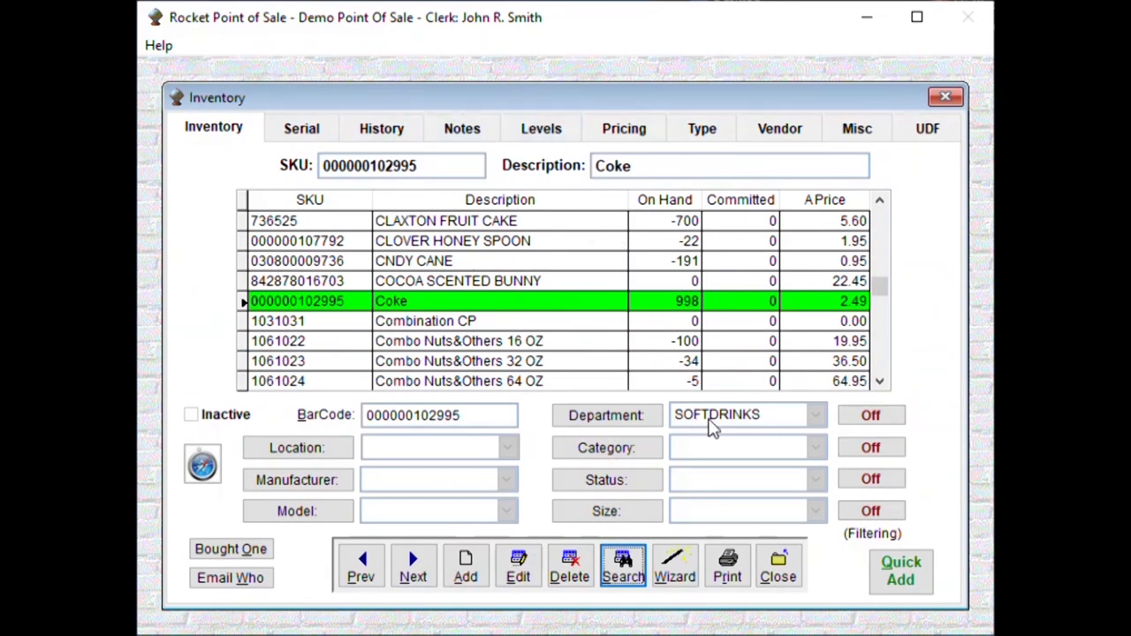
mouse_move(747, 431)
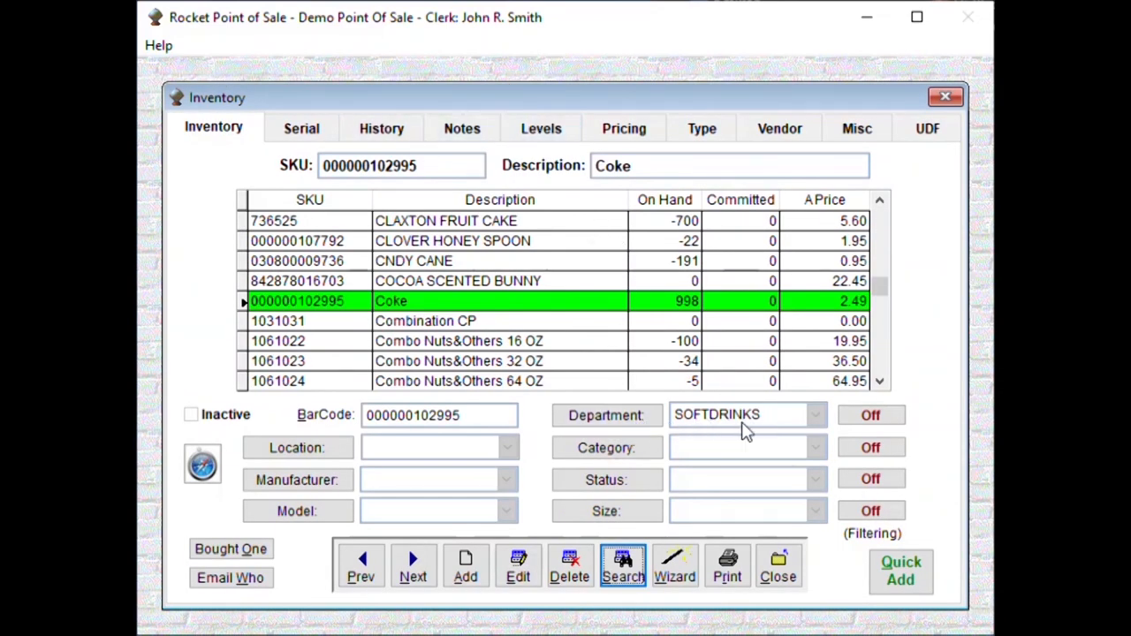
mouse_move(749, 430)
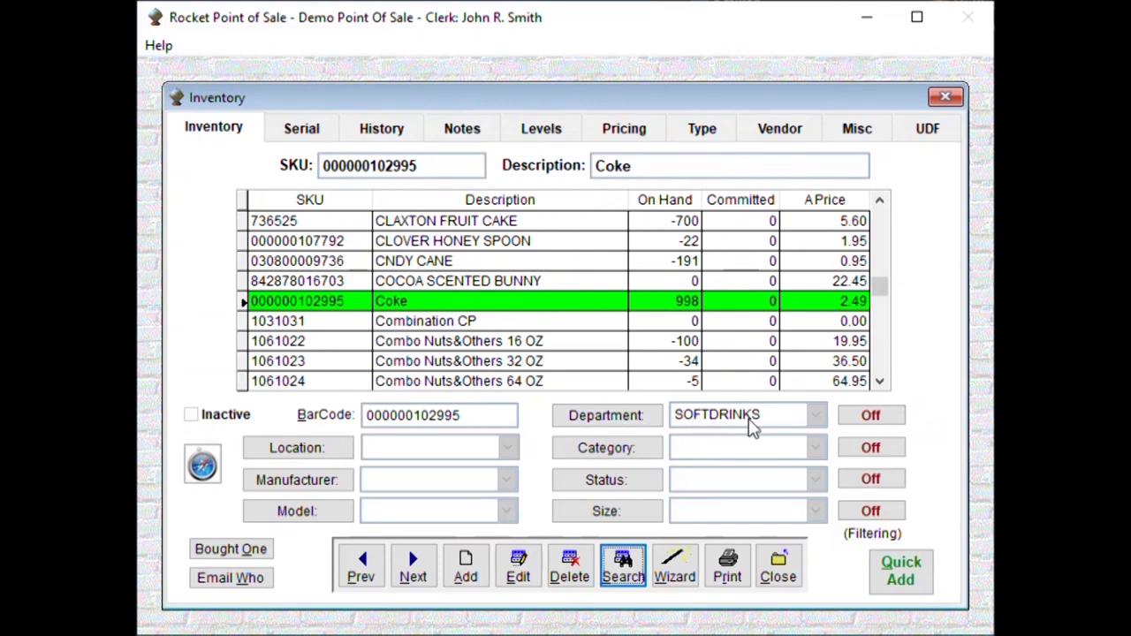
mouse_move(607, 416)
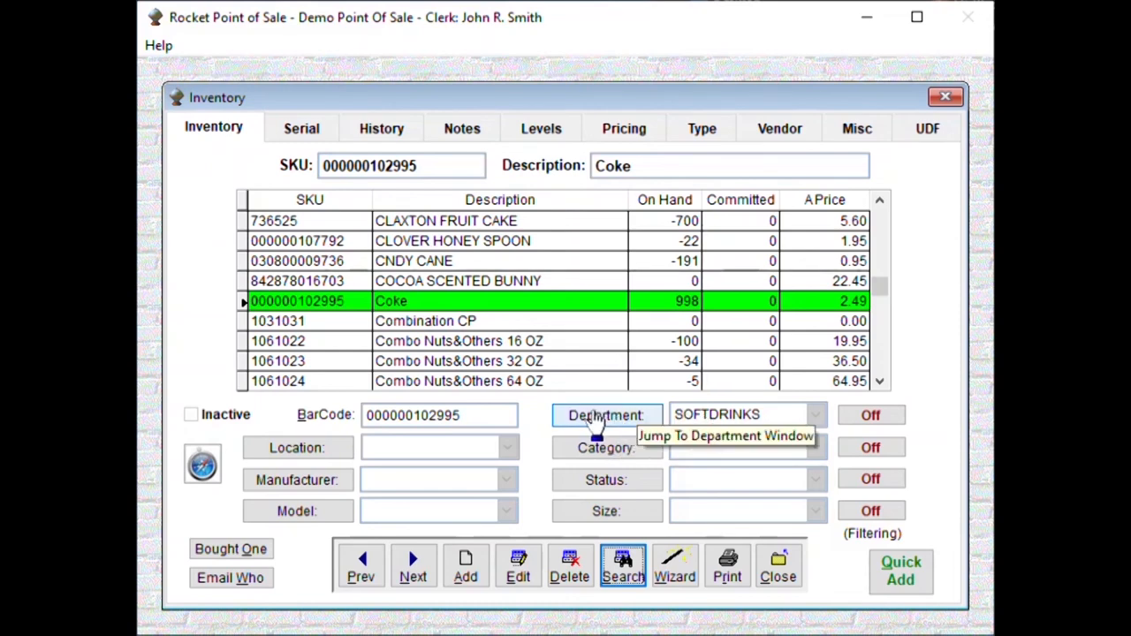
mouse_move(767, 447)
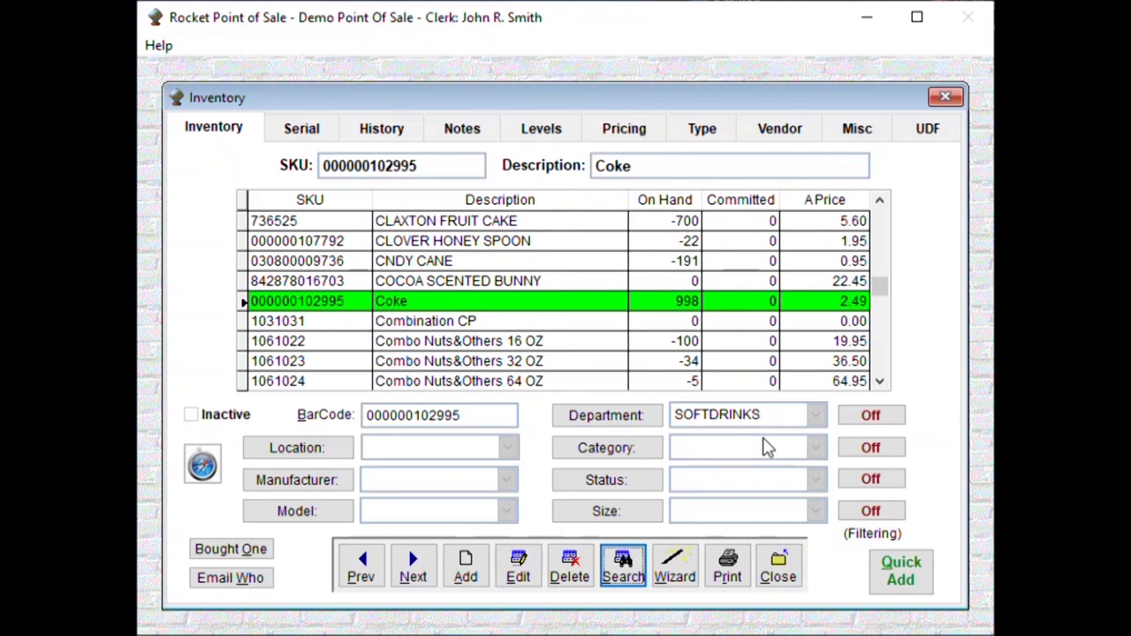